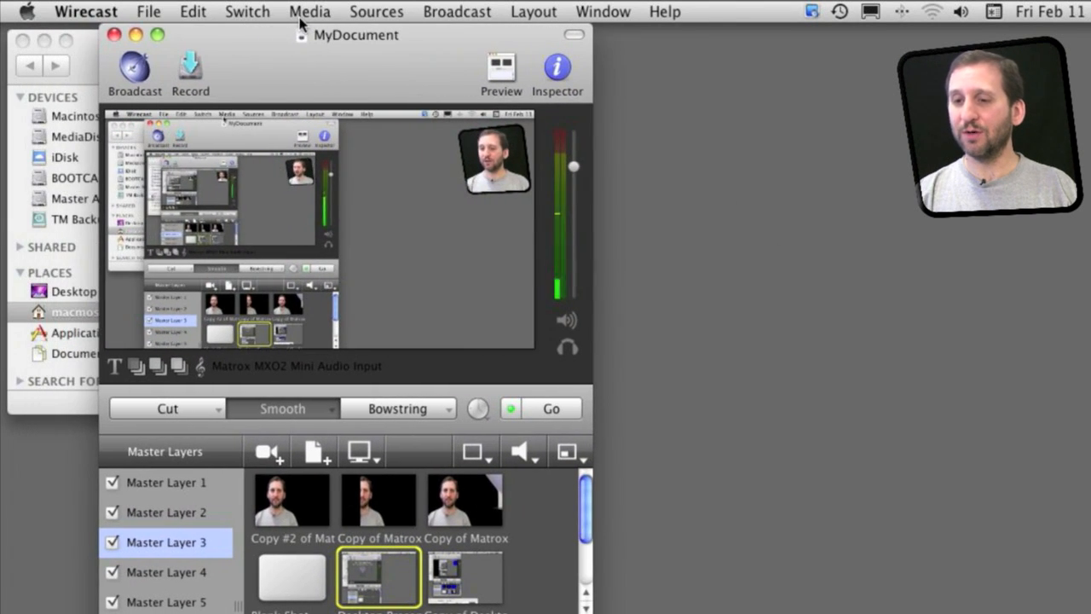
pyautogui.moveTo(464, 140)
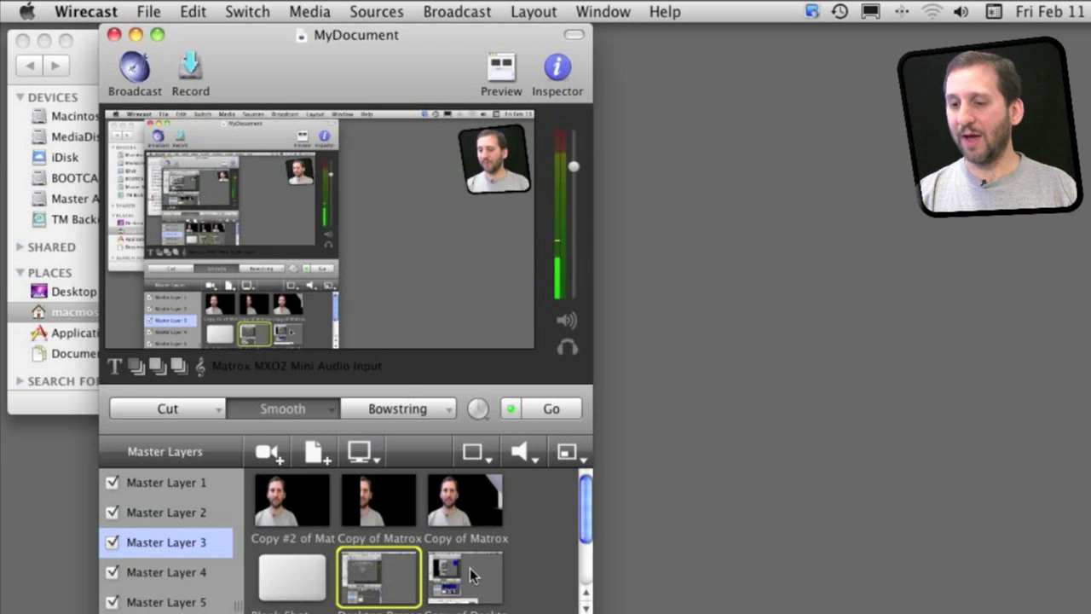
# - Put the full-frame camera shot live, then return to the Desktop Presenter shot
pyautogui.click(465, 578)
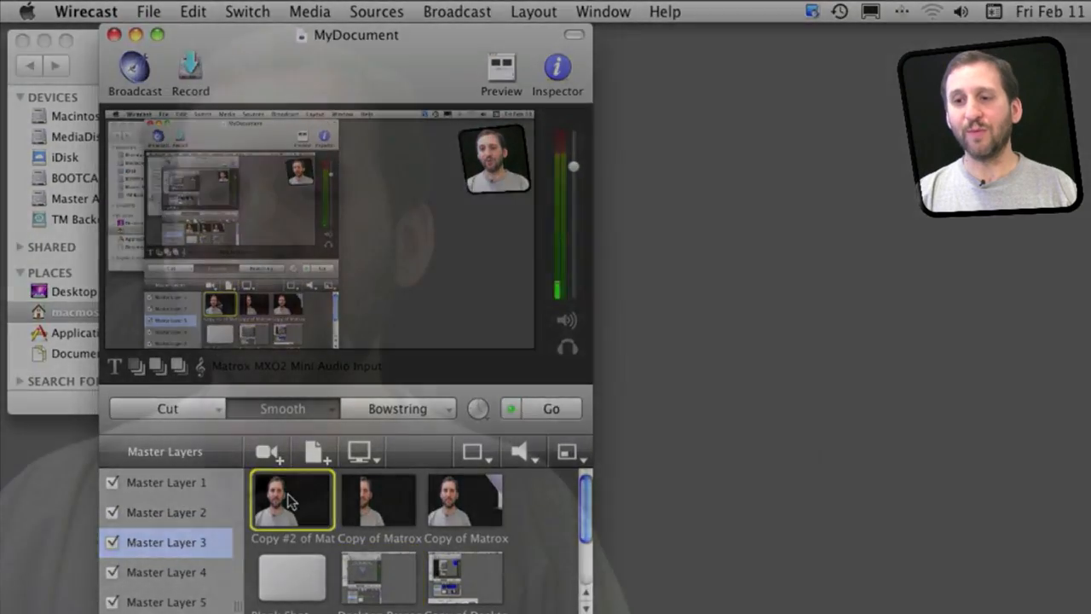
pyautogui.click(377, 578)
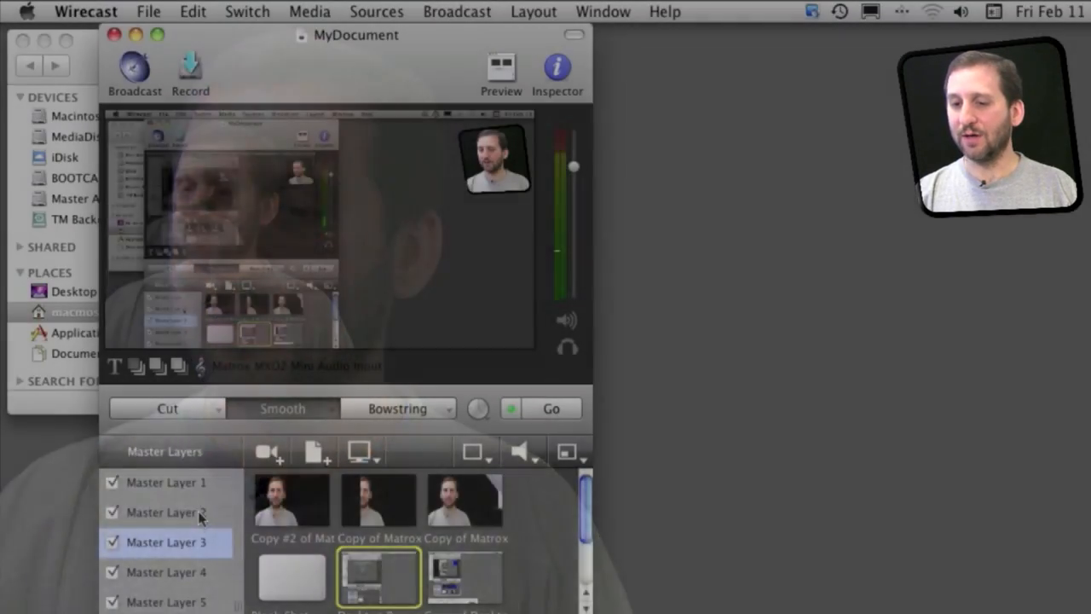
# - On Master Layer 2, air the macmostbanner shot, then switch to the Matrox MXO2 inset
pyautogui.click(167, 513)
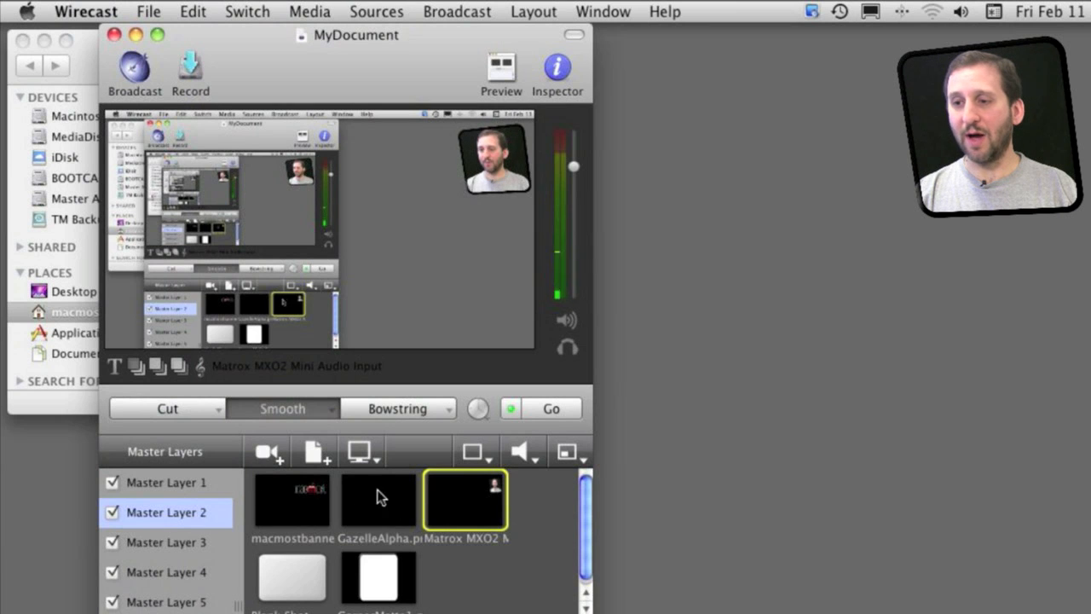
pyautogui.click(292, 501)
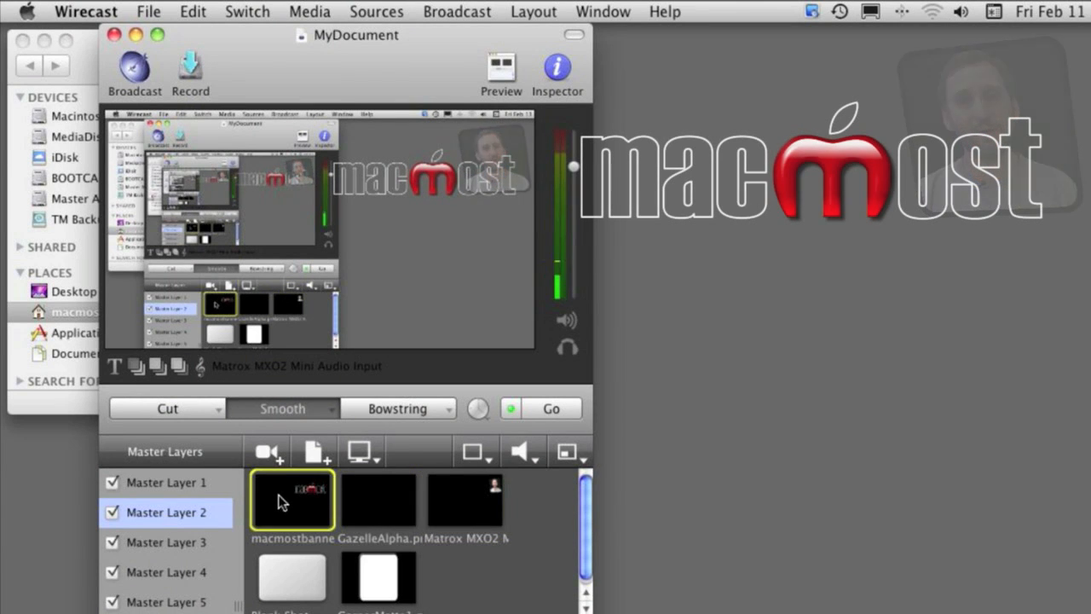
pyautogui.click(465, 499)
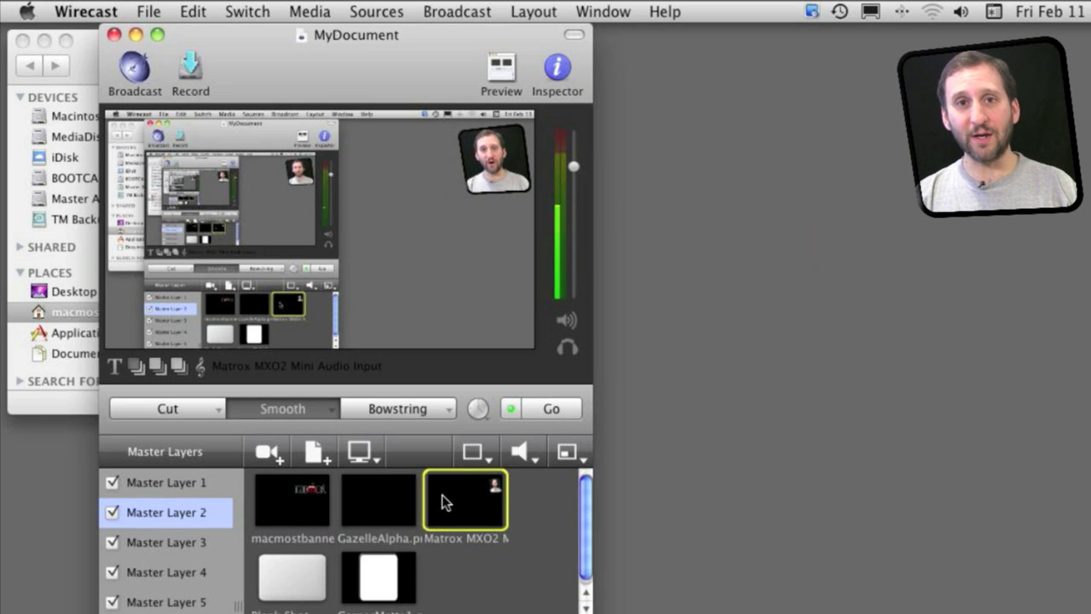
pyautogui.moveTo(380, 365)
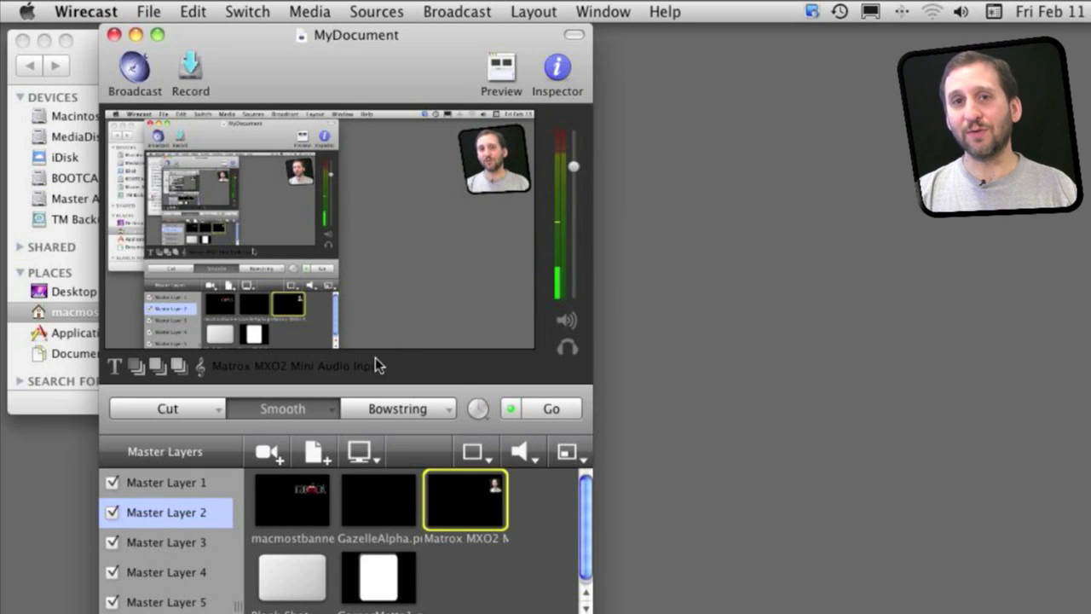
pyautogui.moveTo(478, 179)
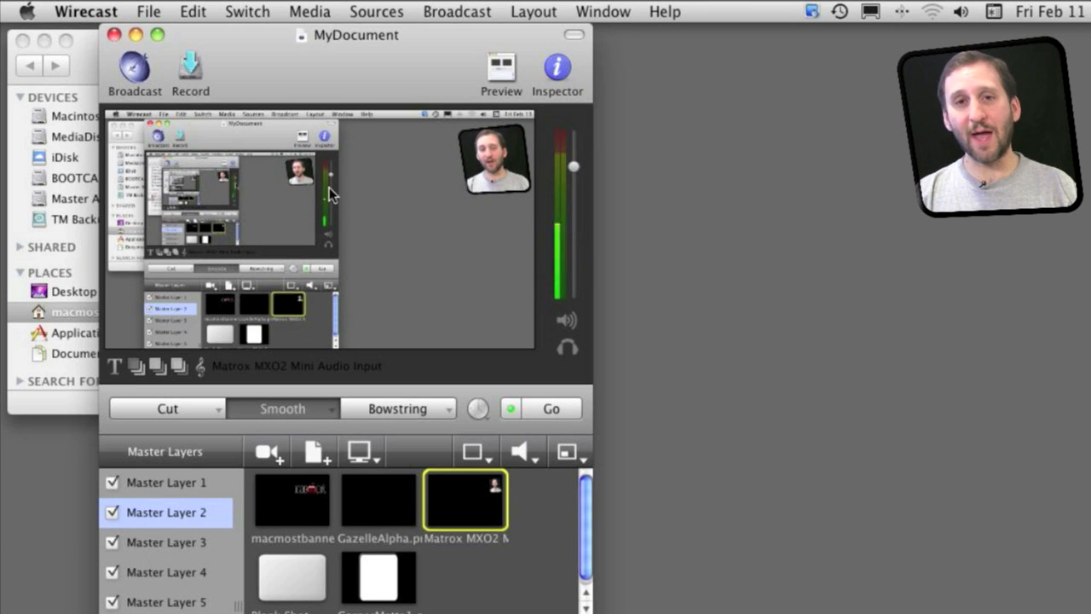
pyautogui.moveTo(418, 260)
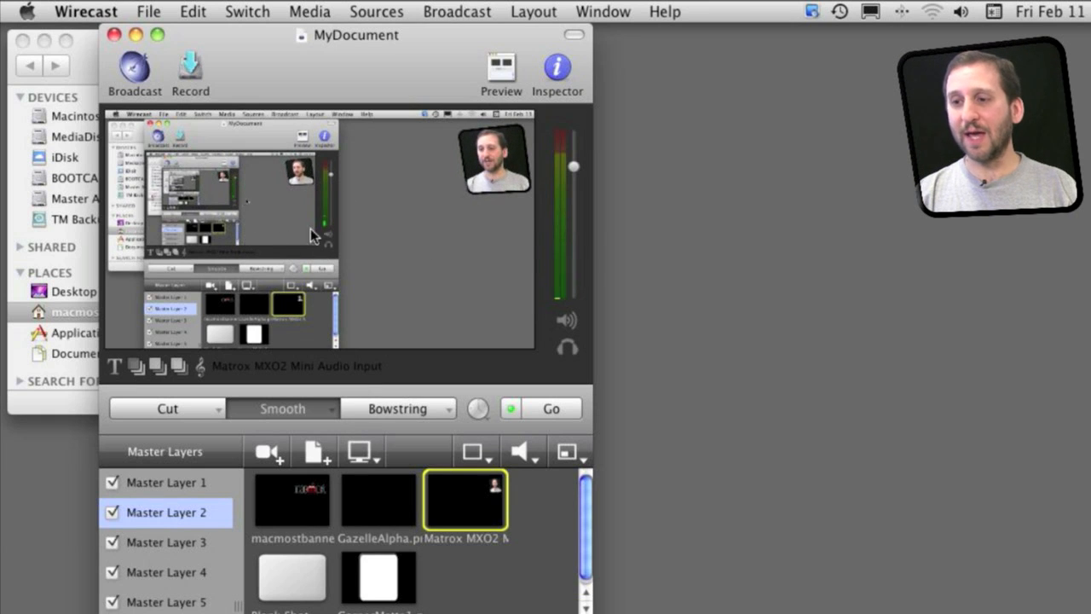
pyautogui.moveTo(461, 173)
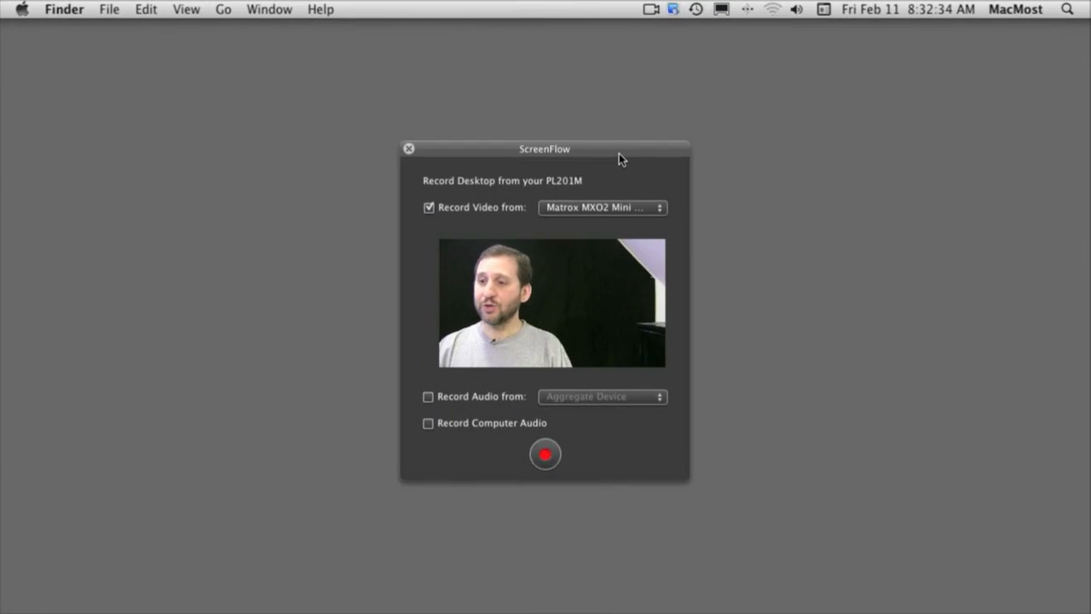
pyautogui.moveTo(490, 209)
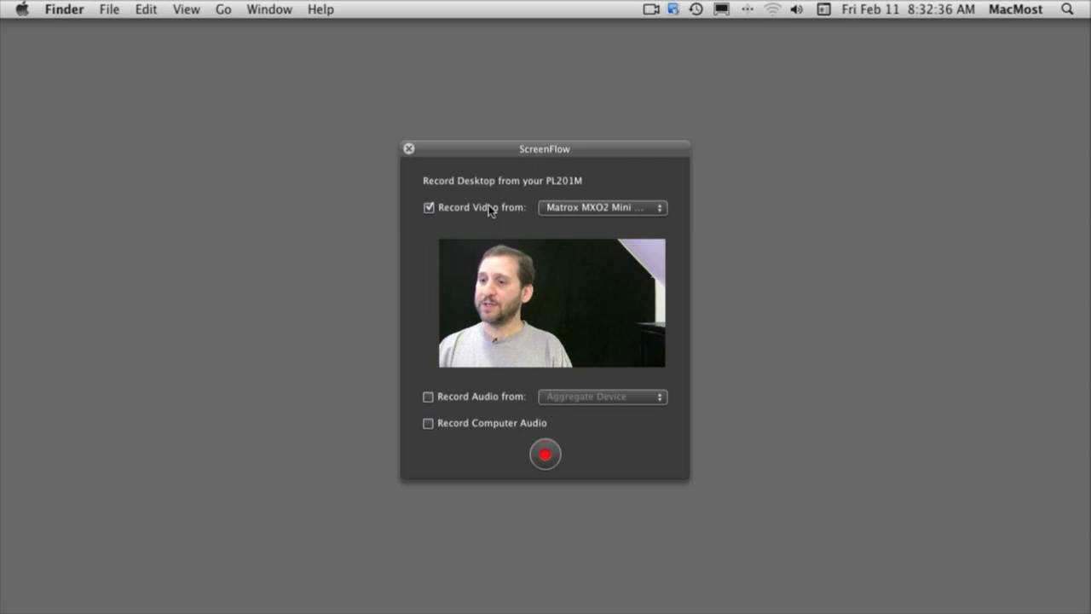
pyautogui.moveTo(516, 408)
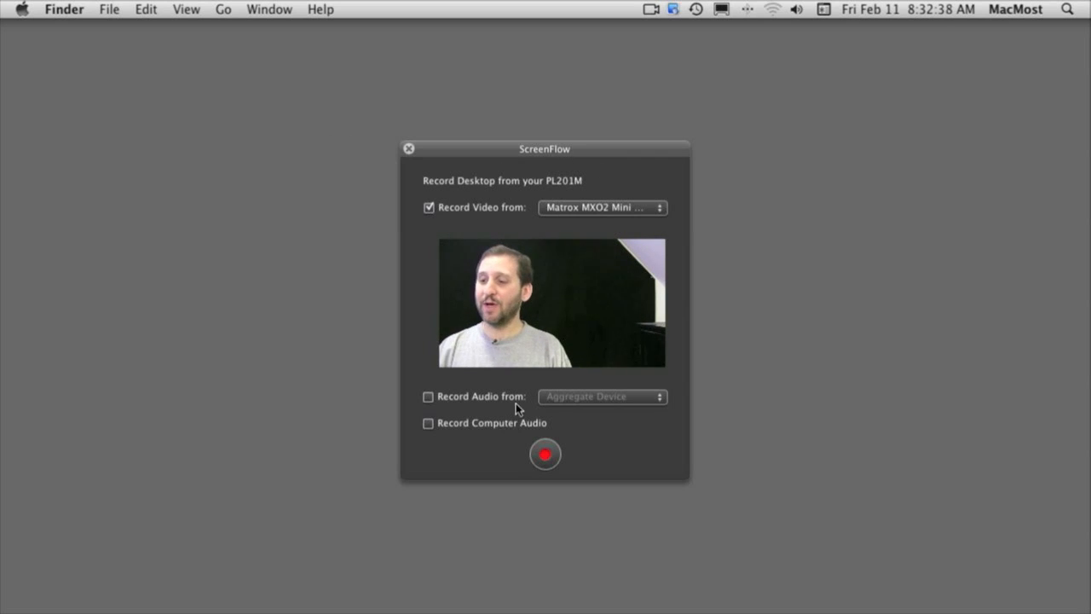
# - Start the ScreenFlow recording with Matrox MXO2 Mini camera video enabled
pyautogui.click(544, 453)
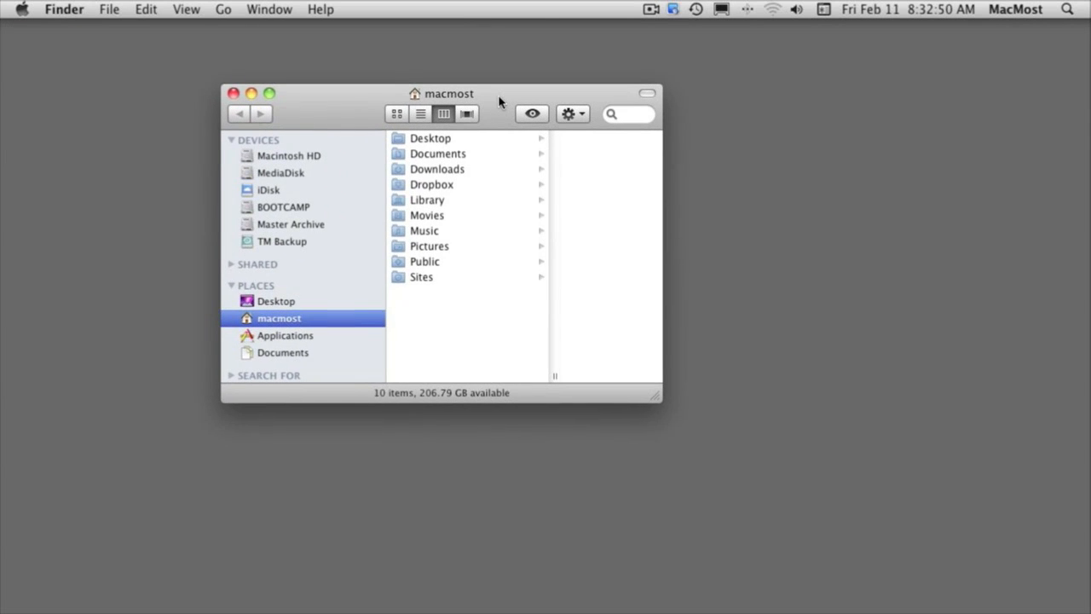
# - Move the home folder window to the upper left and stop the recording
pyautogui.moveTo(452, 94); pyautogui.dragTo(294, 67)
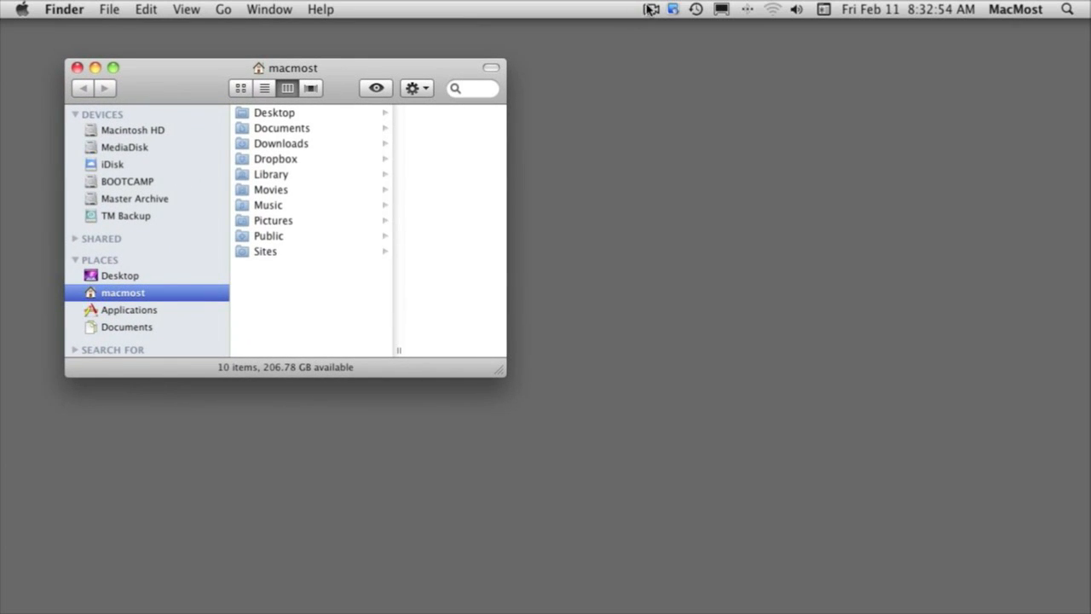
pyautogui.click(650, 9)
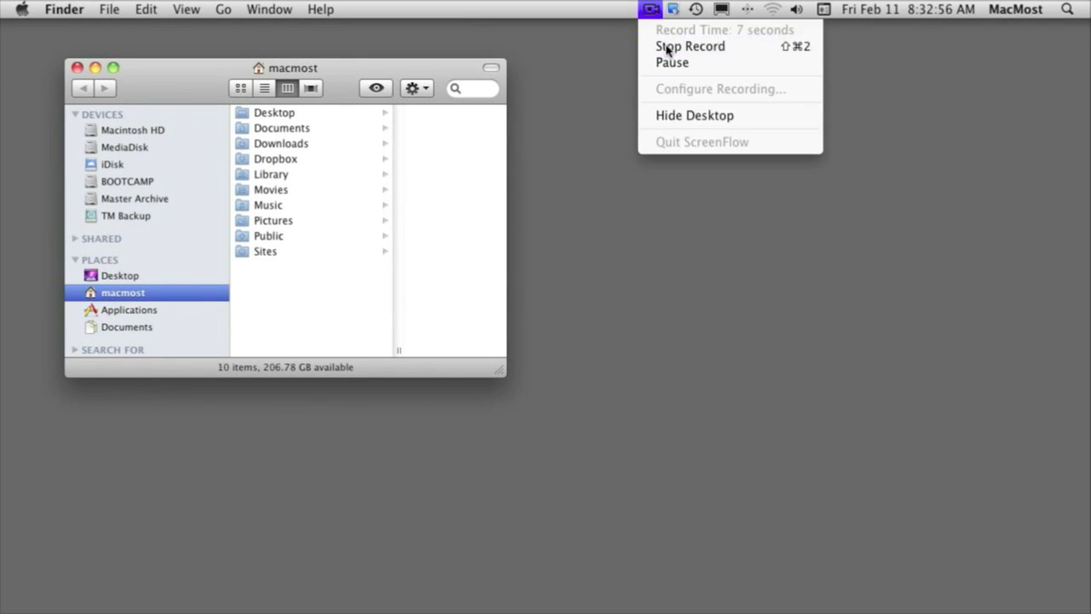
pyautogui.click(691, 46)
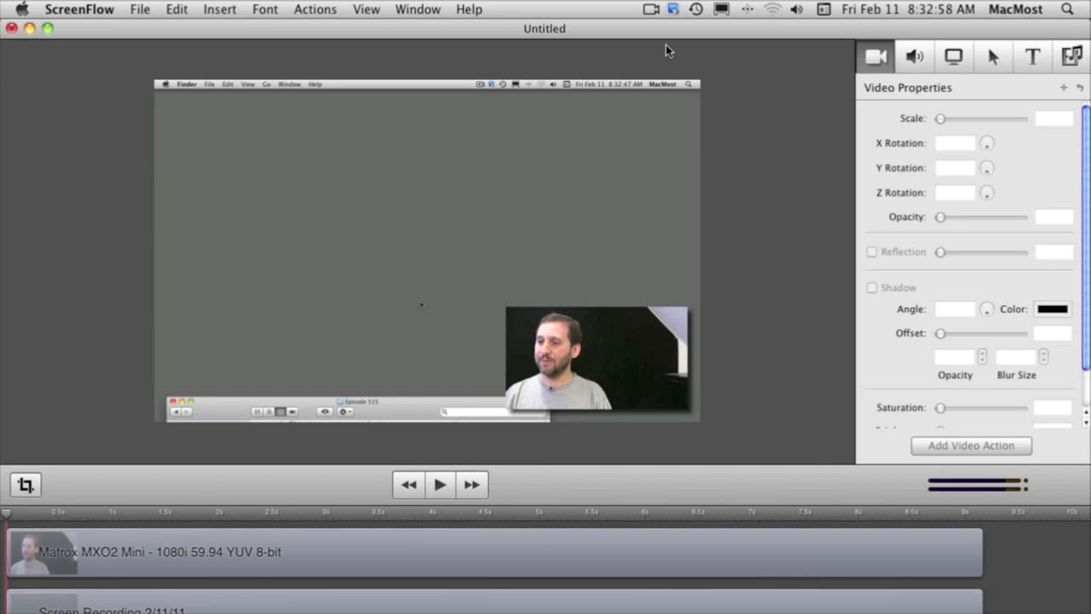
pyautogui.moveTo(607, 102)
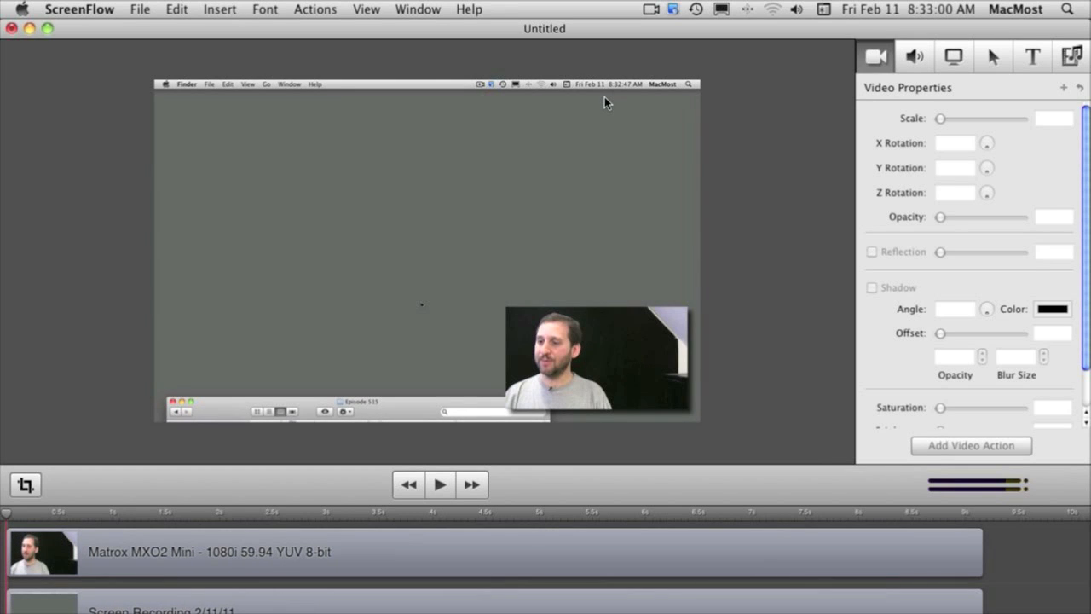
pyautogui.moveTo(526, 183)
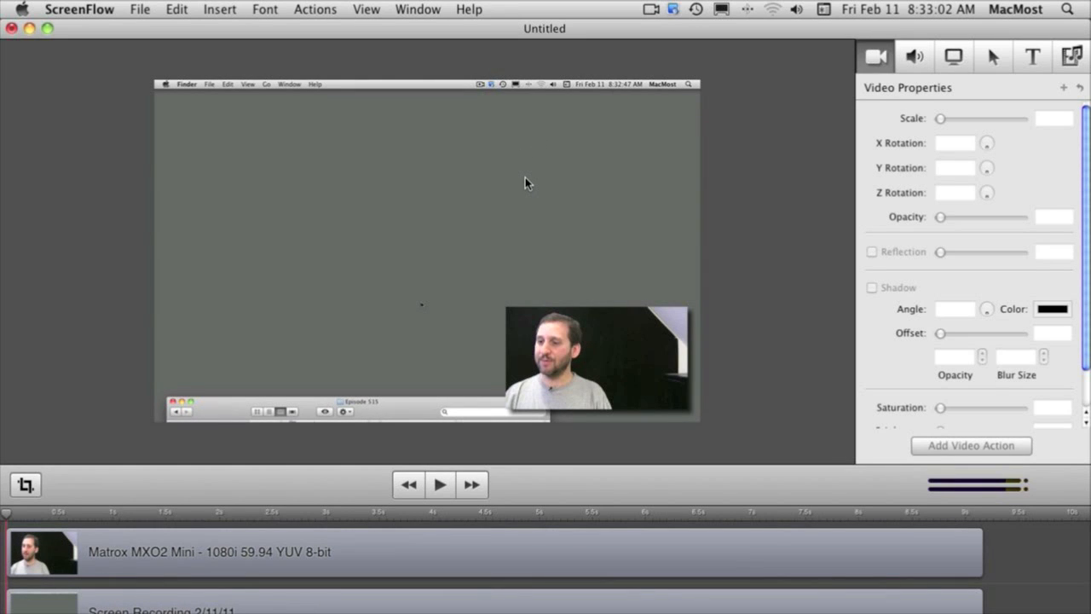
pyautogui.moveTo(7, 512)
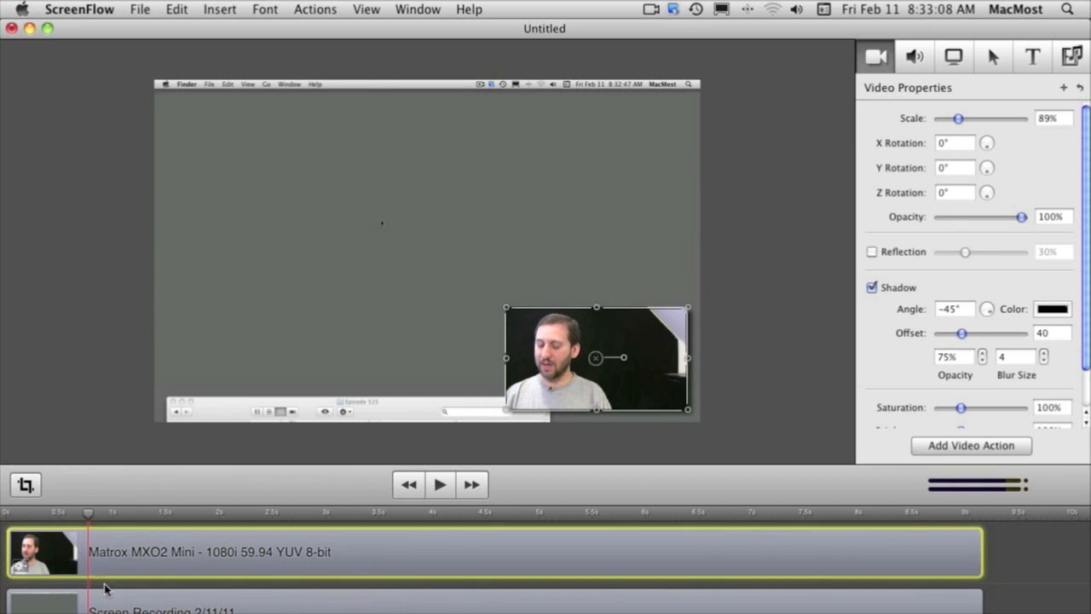
pyautogui.moveTo(134, 558)
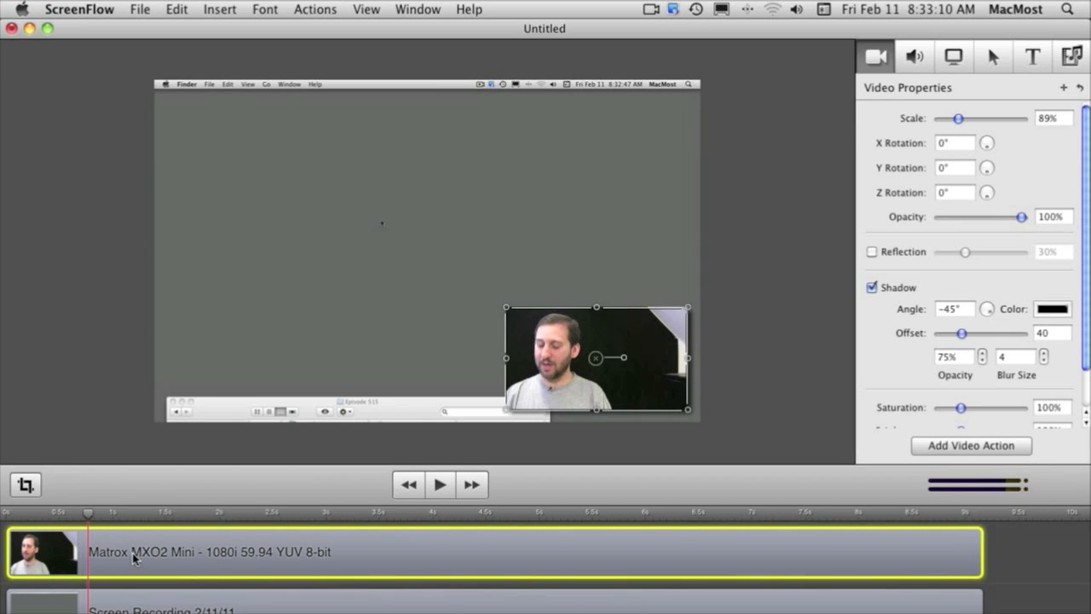
# - Drag the Matrox camera inset to the canvas's top-right corner
pyautogui.moveTo(596, 358); pyautogui.dragTo(558, 228)
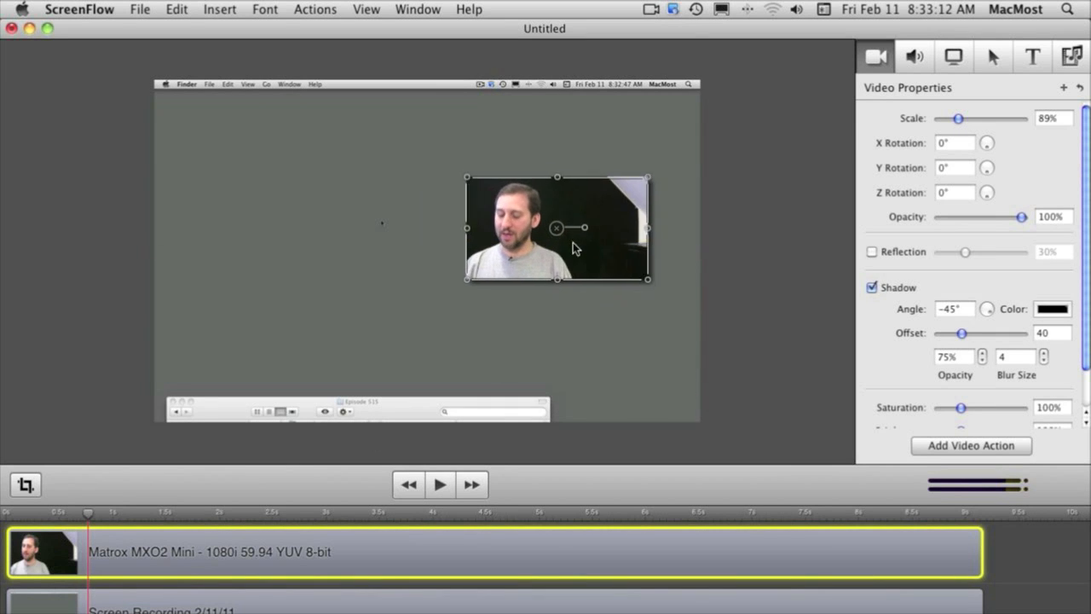
pyautogui.moveTo(558, 228); pyautogui.dragTo(588, 157)
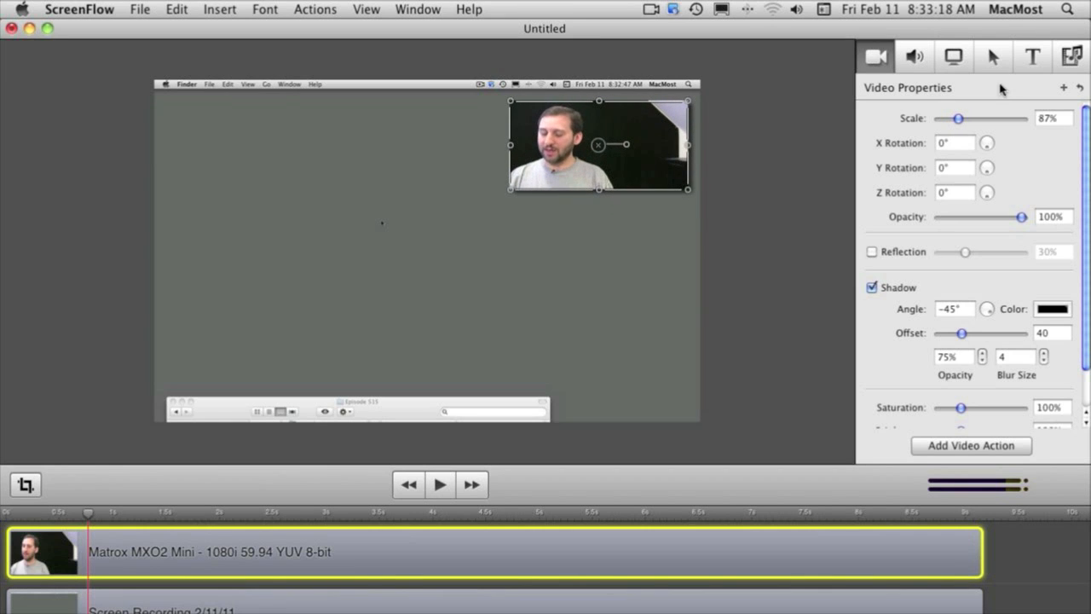
pyautogui.moveTo(526, 203)
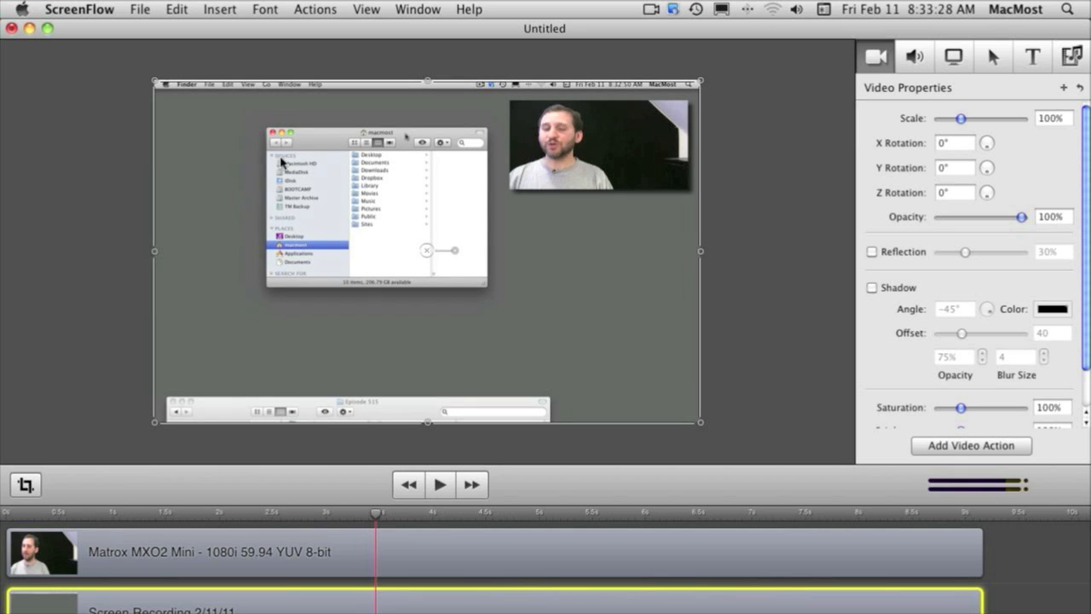
pyautogui.moveTo(524, 169)
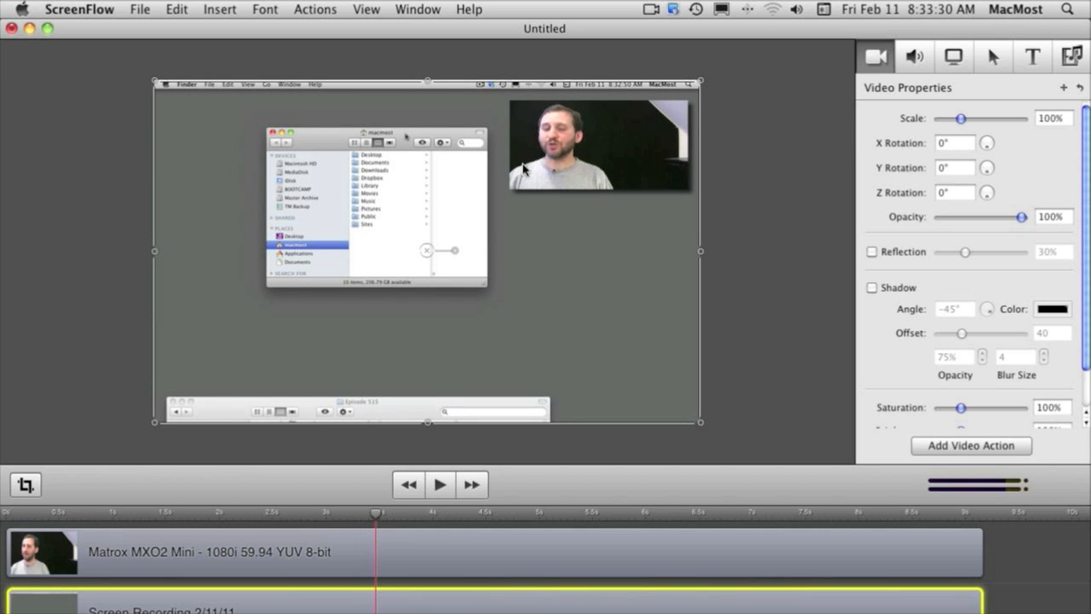
pyautogui.moveTo(578, 128)
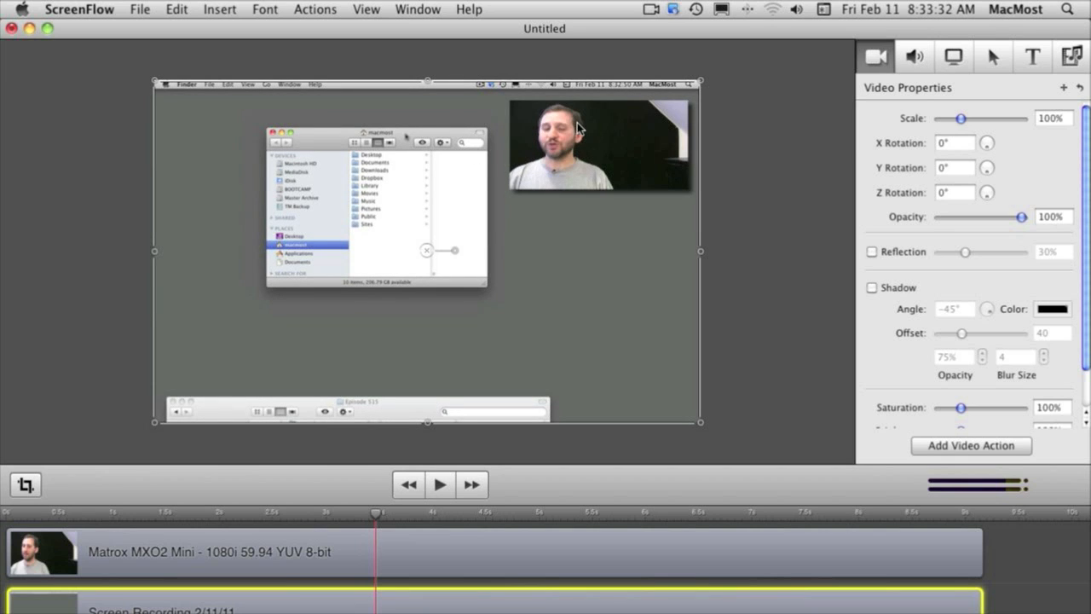
pyautogui.moveTo(288, 212)
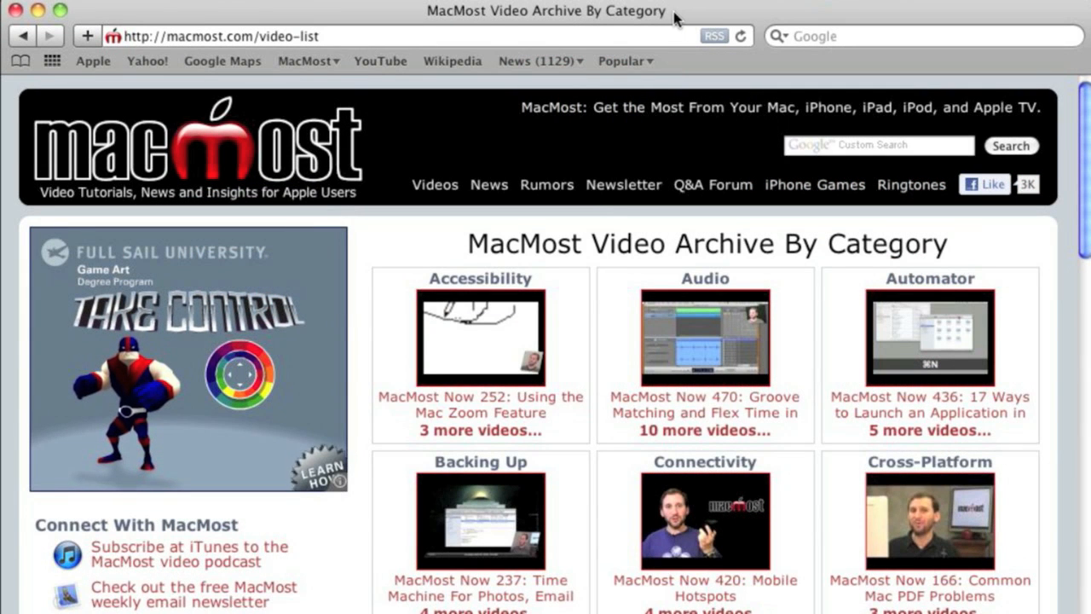
pyautogui.moveTo(380, 204)
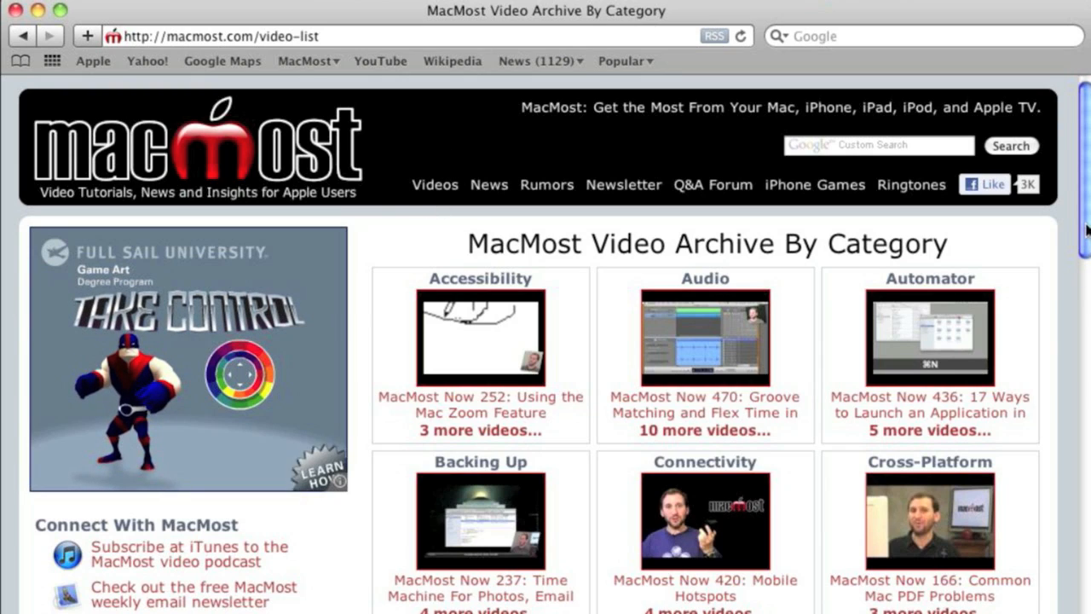
pyautogui.scroll(-3)
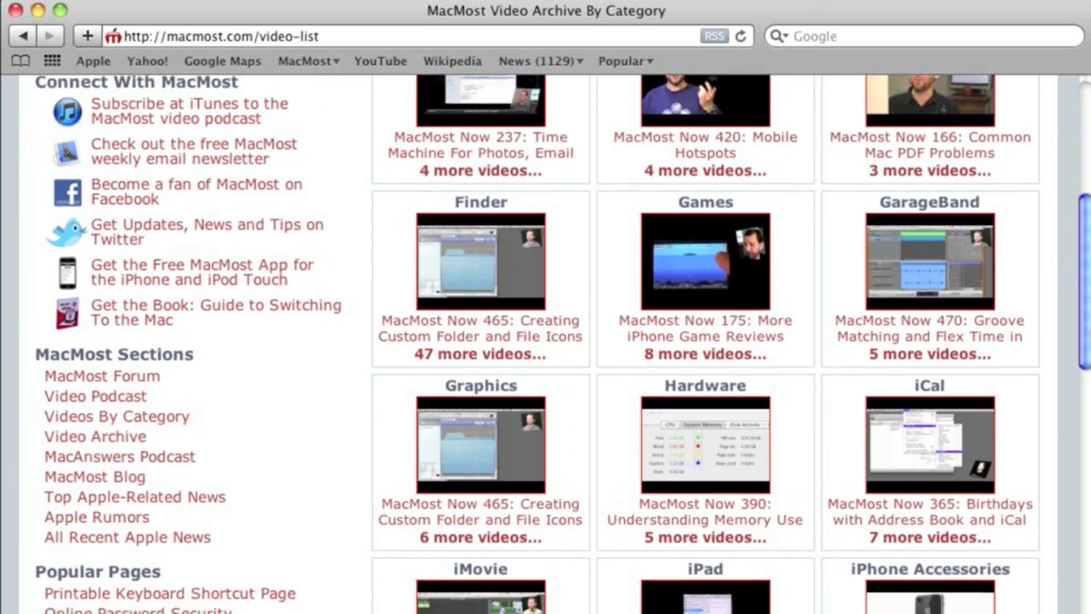
pyautogui.scroll(-3)
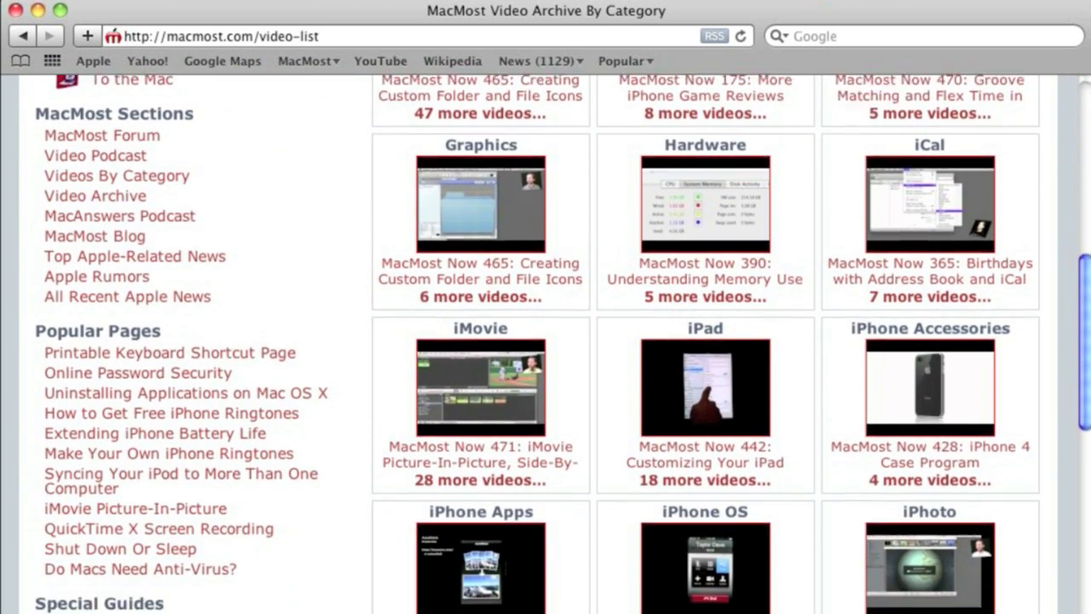